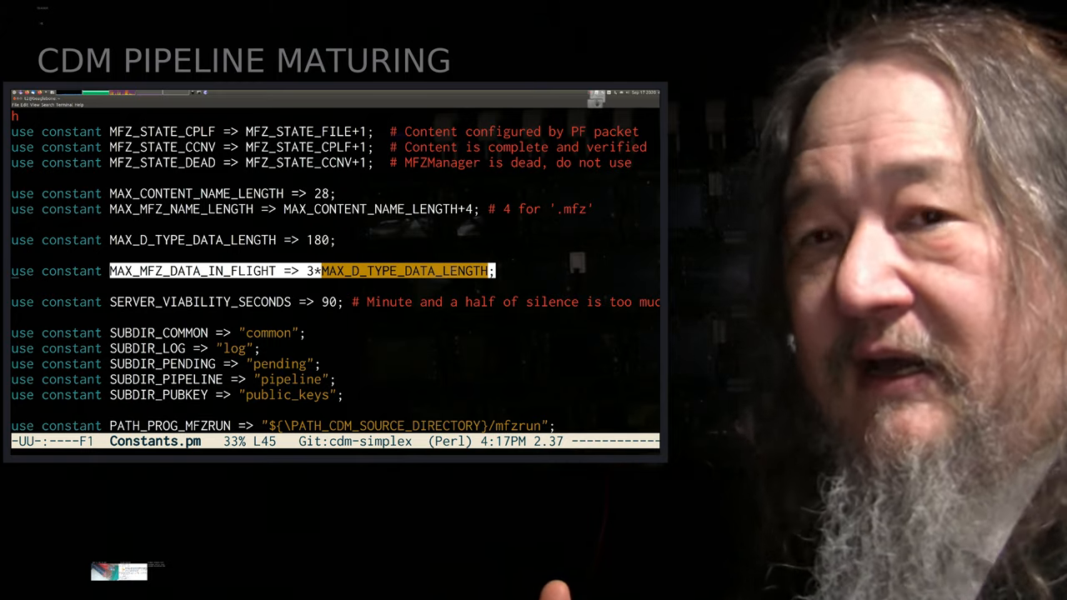
Step: Tag cdmss-02-516918-T2-12-built.tgz in the Zmodem picker and confirm to begin uploading to the beaglebone
{"action": "type", "text": "6"}
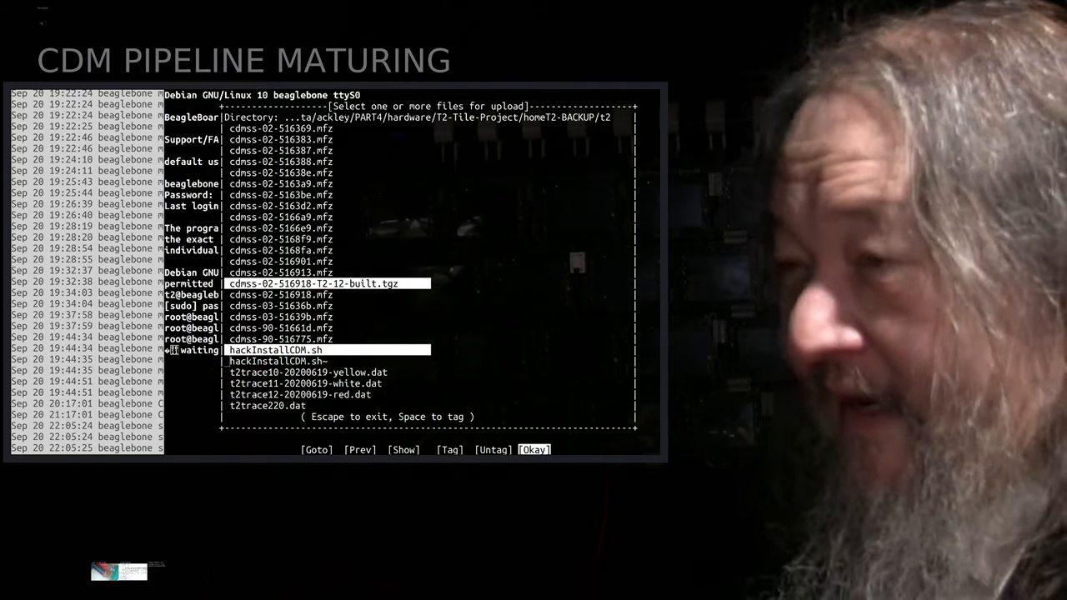
{"action": "left_click", "coordinate": [533, 450]}
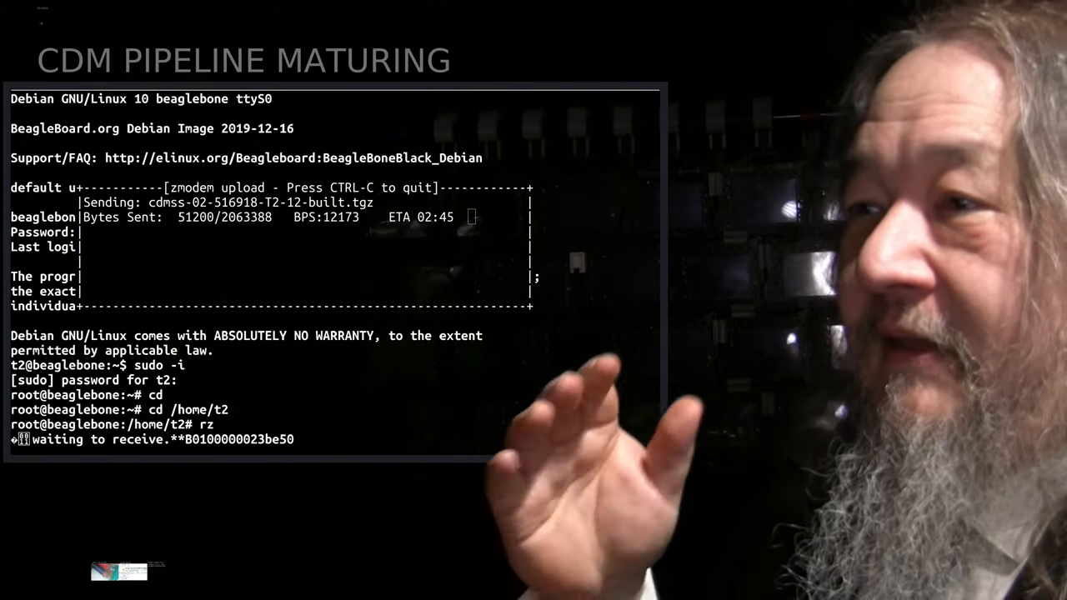